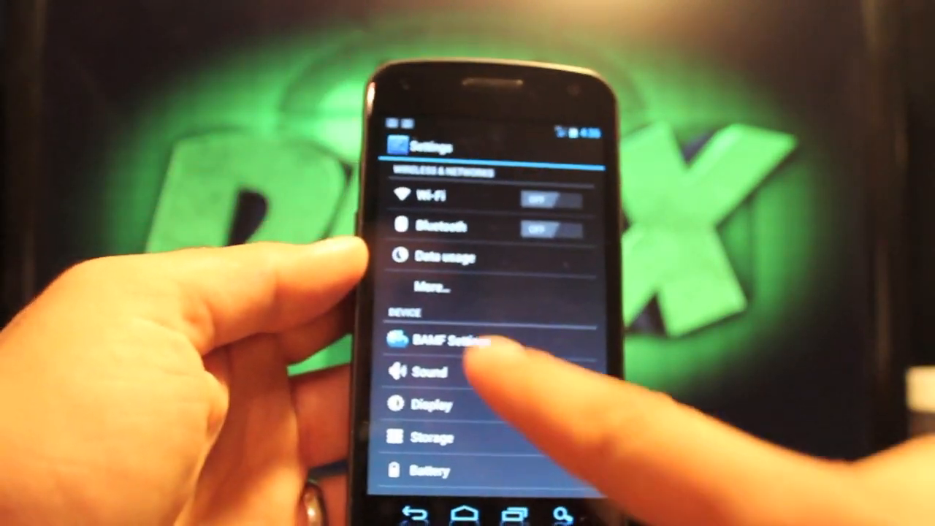
Step: Open BAMF Settings to the kernel Performance page, then move to System settings
{"action": "left_click", "coordinate": [438, 339]}
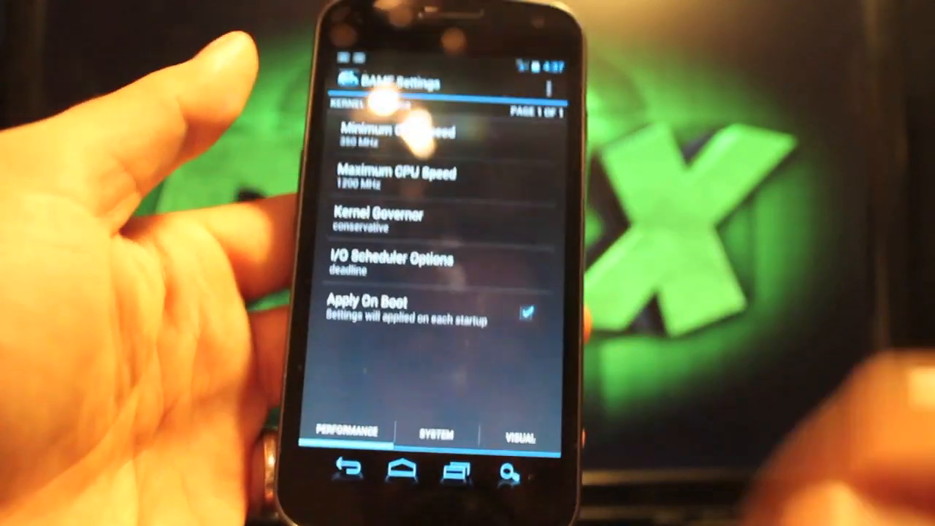
{"action": "left_click", "coordinate": [436, 432]}
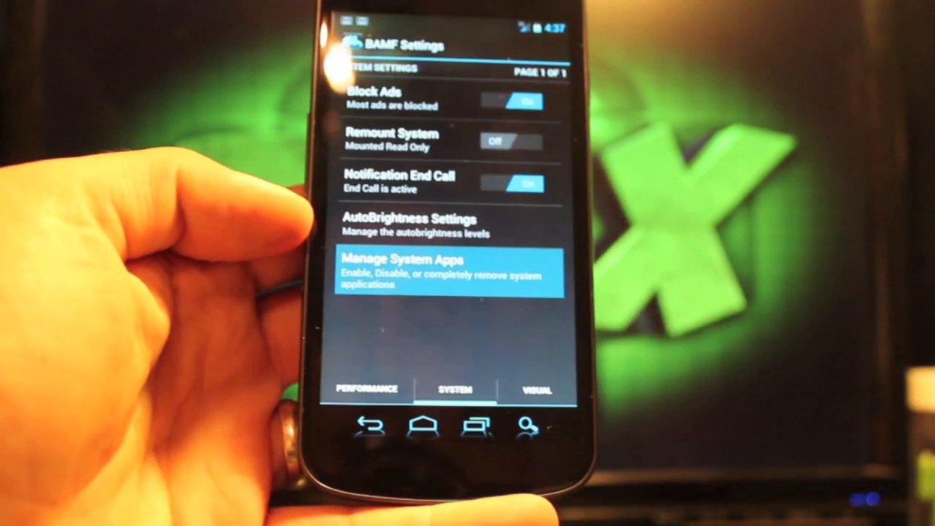
Step: Show the System settings list, then go to the lockscreen target configuration
{"action": "left_click", "coordinate": [449, 274]}
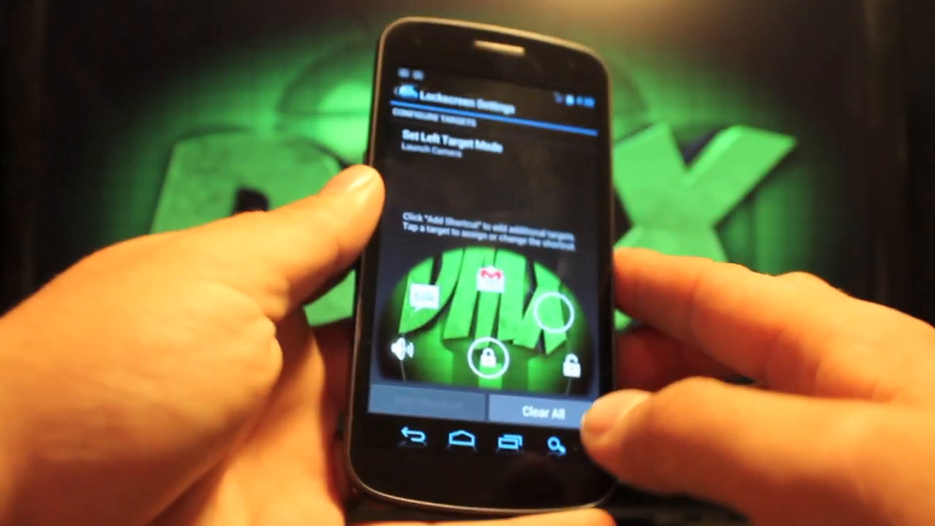
Step: Return from the lockscreen targets to Visual settings and reach the status bar page
{"action": "left_click", "coordinate": [417, 433]}
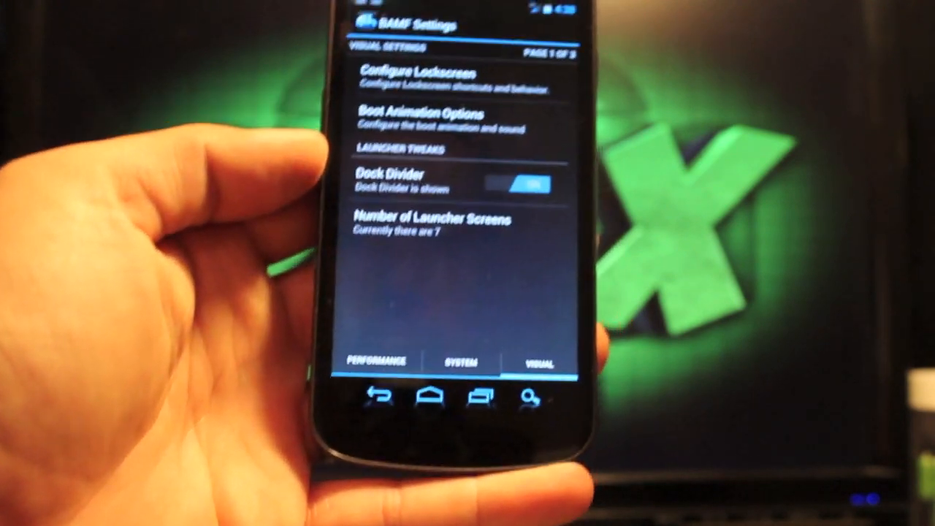
{"action": "left_click", "coordinate": [424, 119]}
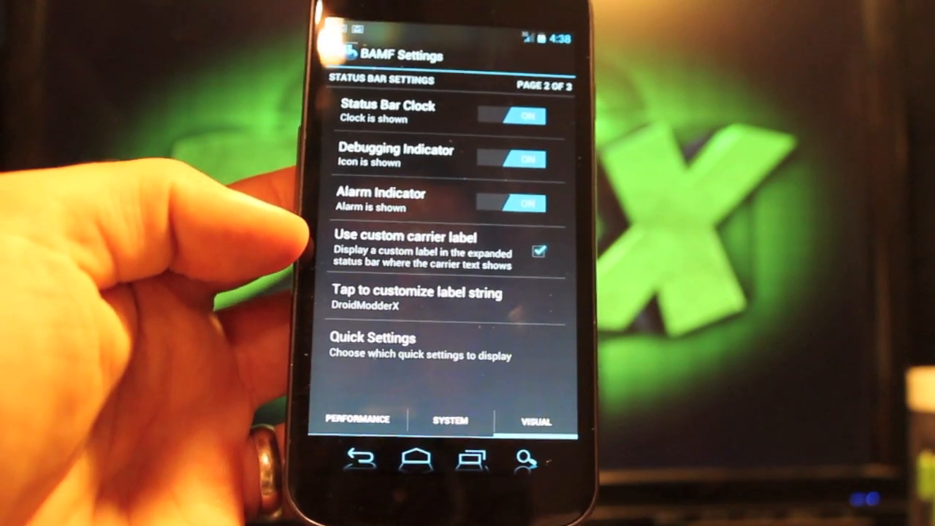
Step: Open the custom carrier label editor showing 'DroidModderX'
{"action": "left_click", "coordinate": [417, 300]}
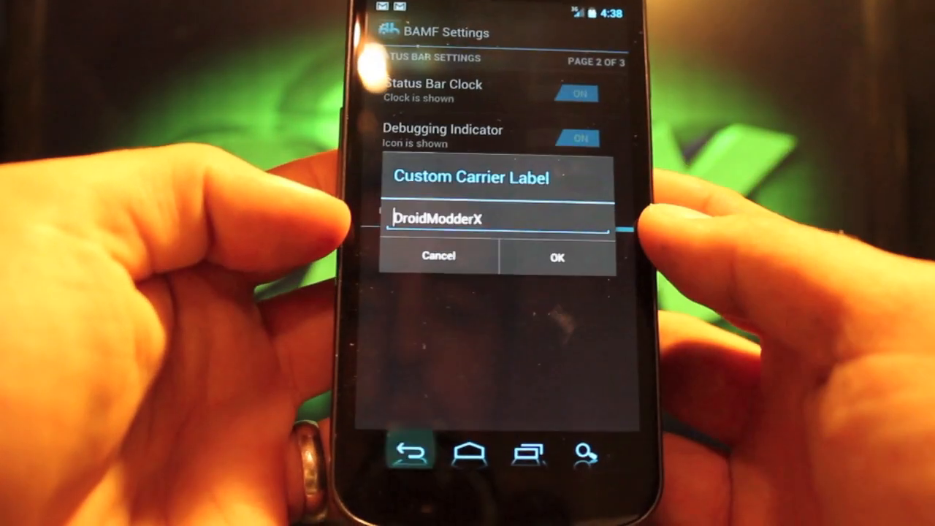
Step: Dismiss the carrier label dialog and reach Navbar settings with button colour options
{"action": "left_click", "coordinate": [557, 256]}
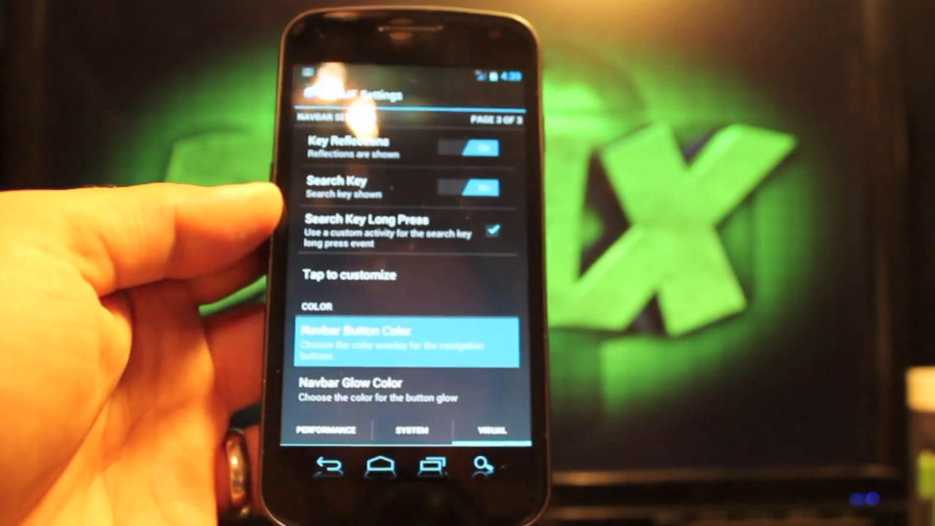
{"action": "left_click", "coordinate": [409, 343]}
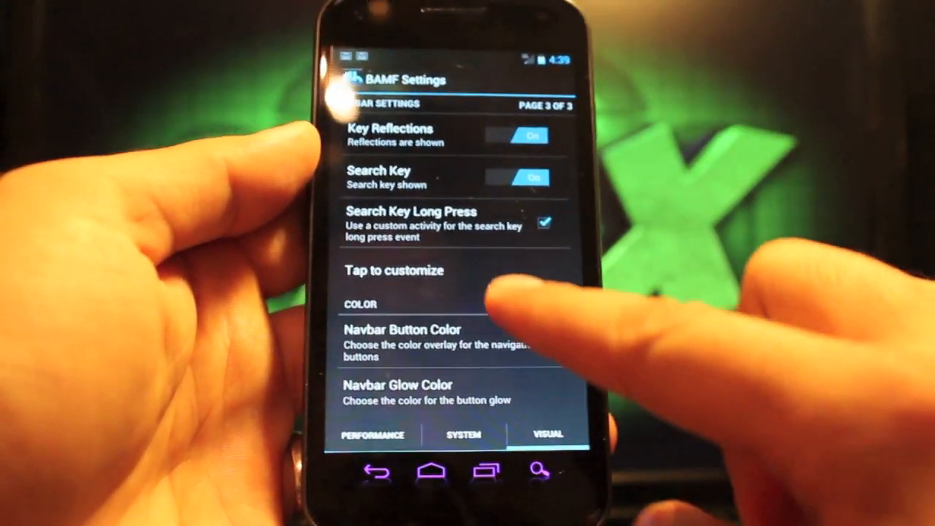
Step: Set the navbar glow colour to teal and return to the home screen
{"action": "left_click", "coordinate": [396, 385]}
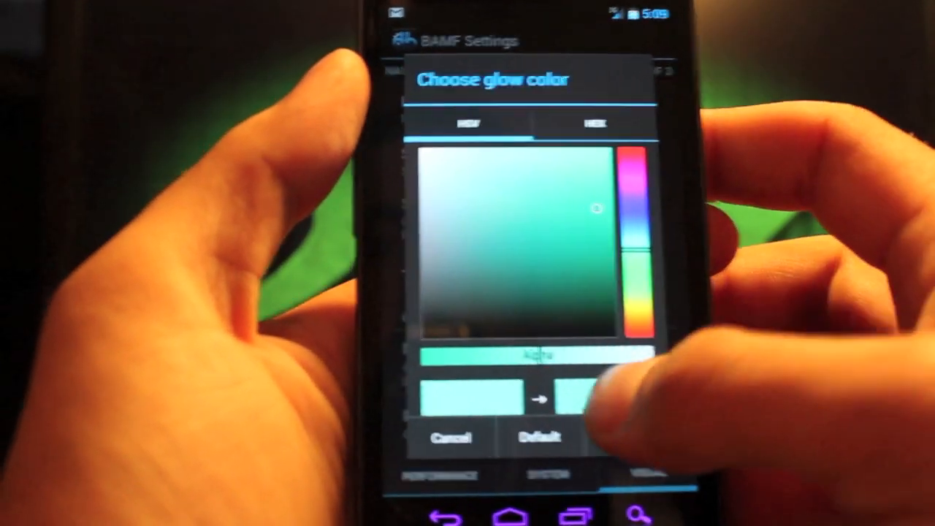
{"action": "left_click", "coordinate": [450, 437]}
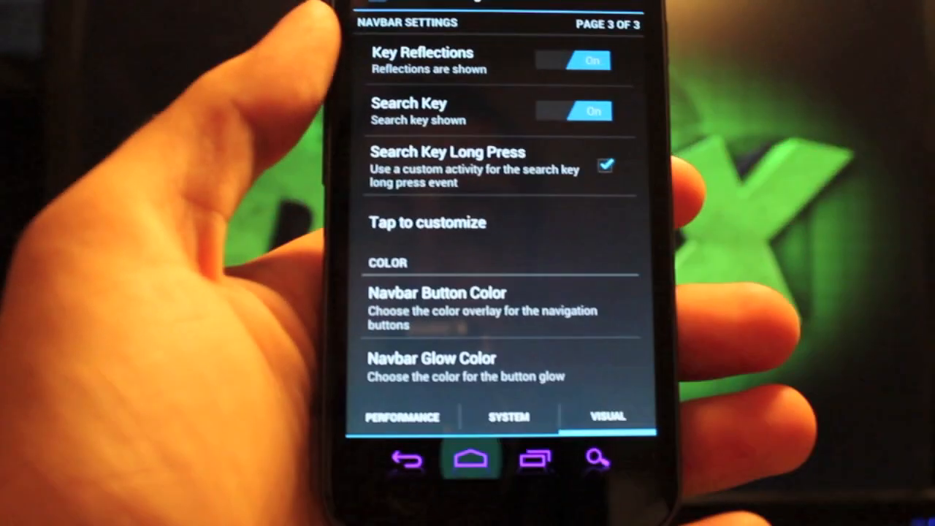
{"action": "left_click", "coordinate": [466, 458]}
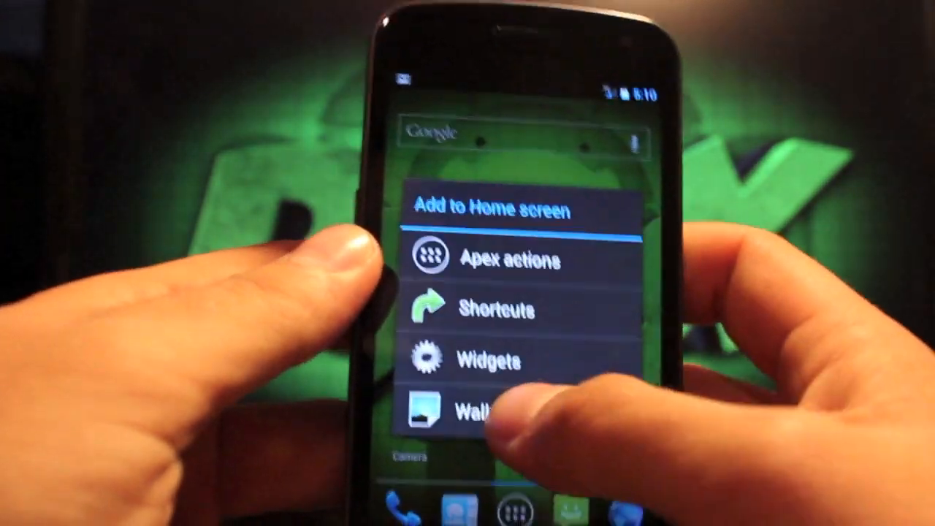
Step: Choose the built-in Wallpapers source from the home screen add menu
{"action": "left_click", "coordinate": [482, 409]}
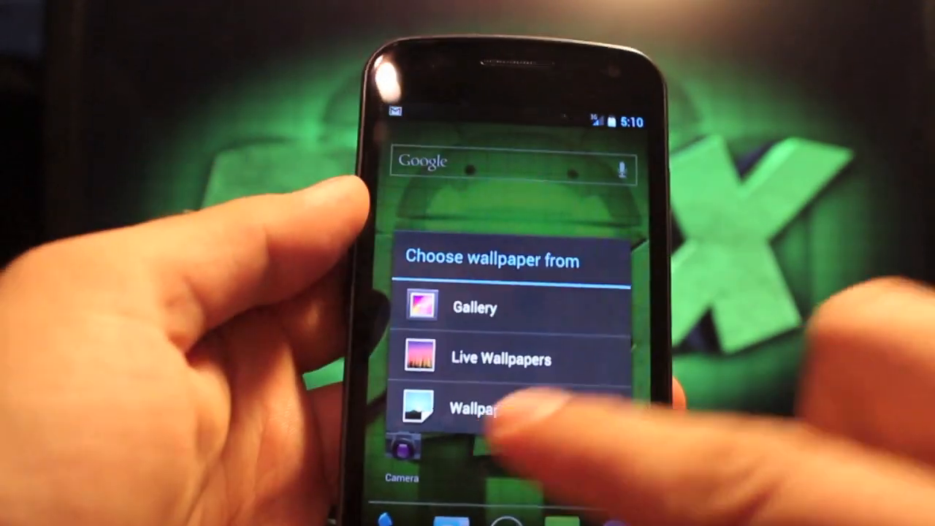
{"action": "left_click", "coordinate": [482, 407]}
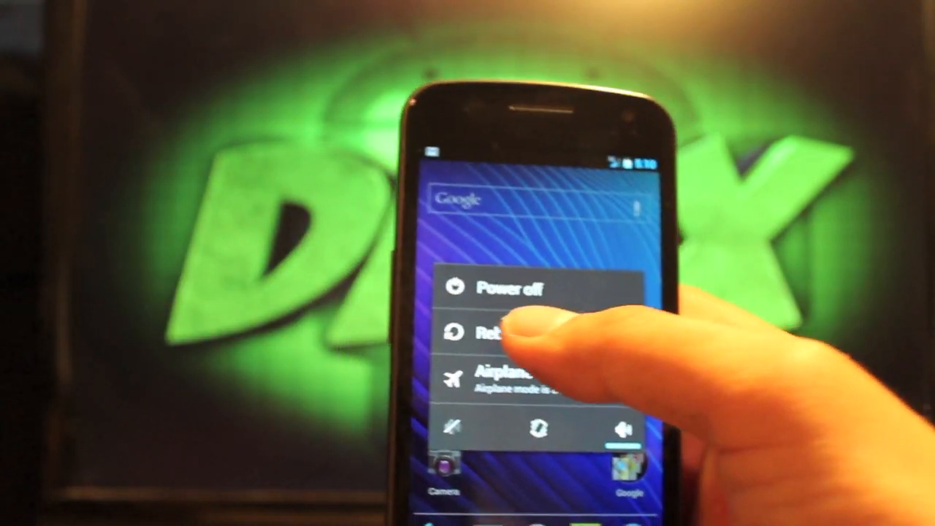
Step: Show the Normal, Bootloader and Recovery reboot options from the power menu
{"action": "left_click", "coordinate": [489, 332]}
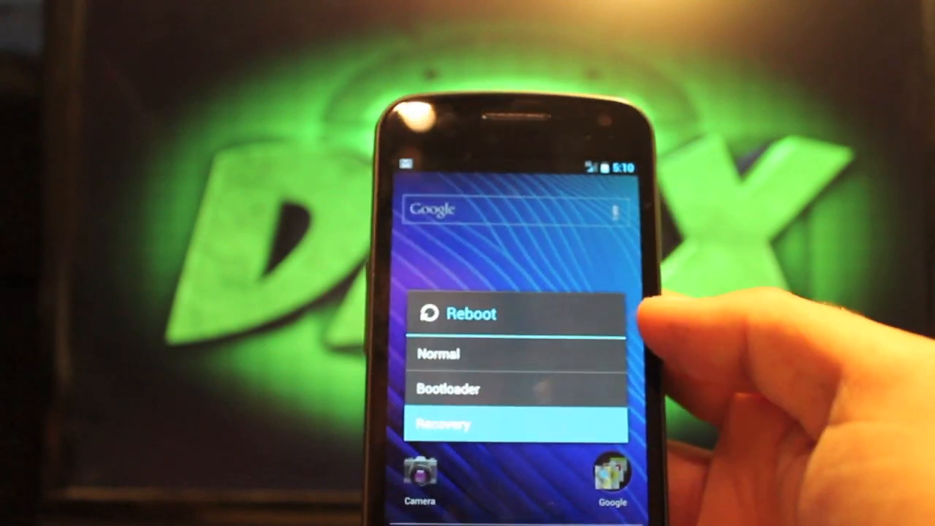